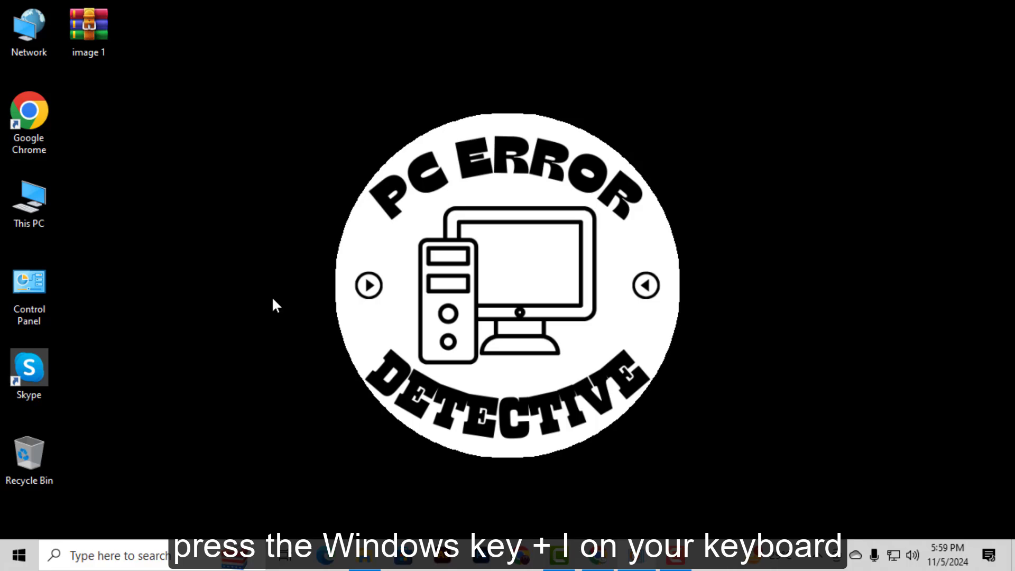
Bring up the Windows Settings home page with Win+I
key("win+i")
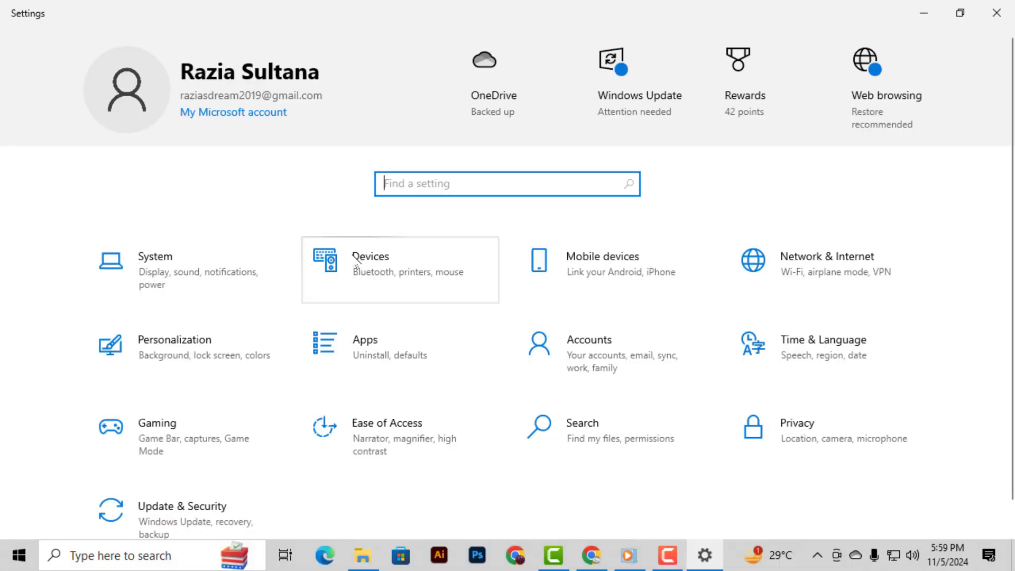
mouse_move(136, 350)
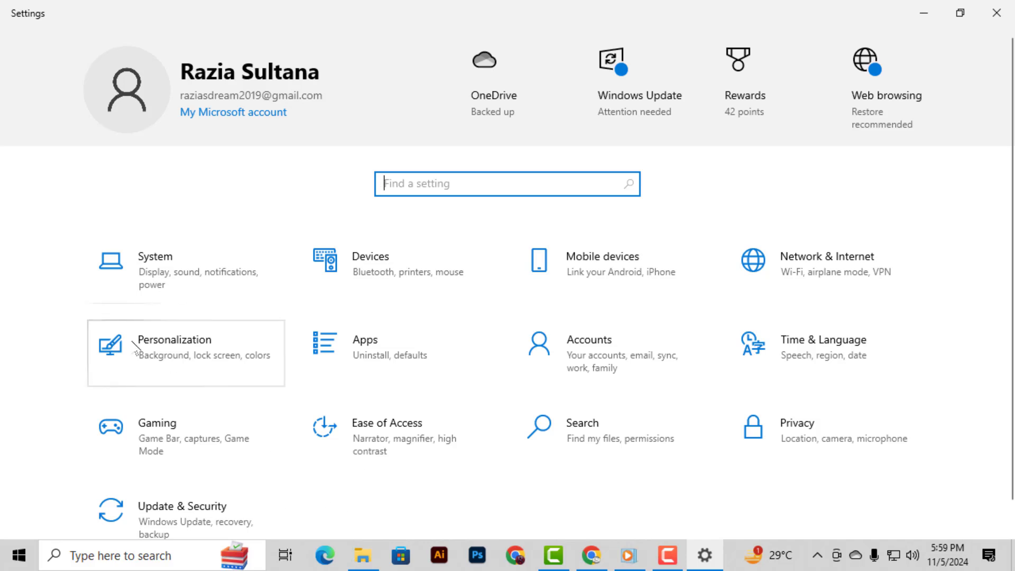
mouse_move(188, 353)
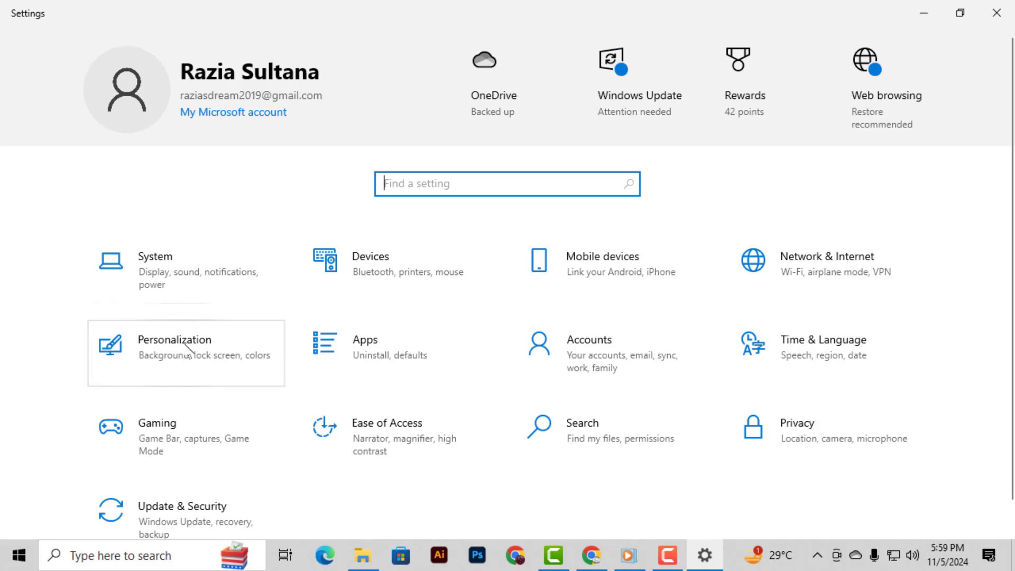
mouse_move(154, 358)
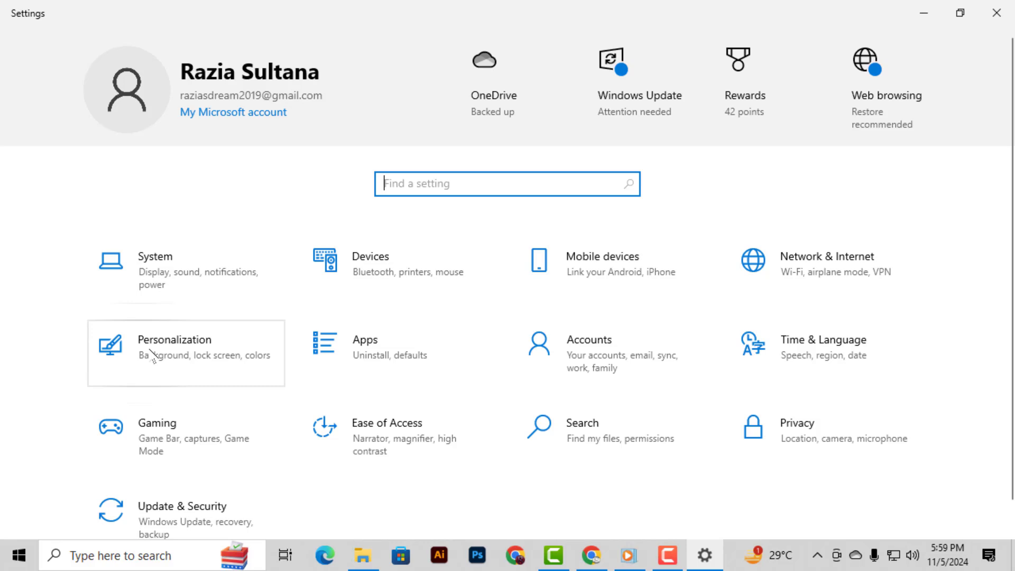
mouse_move(223, 362)
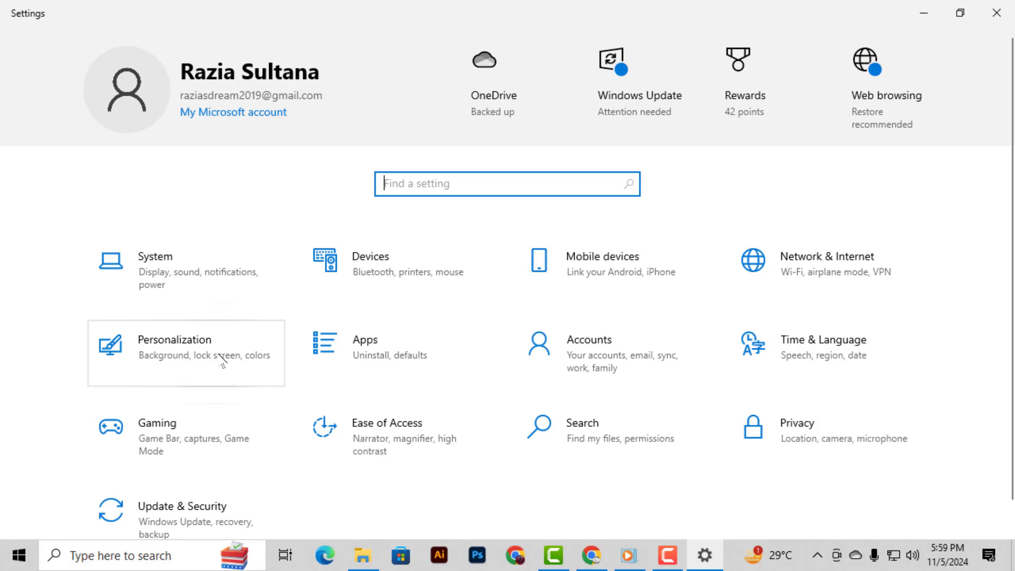
mouse_move(188, 356)
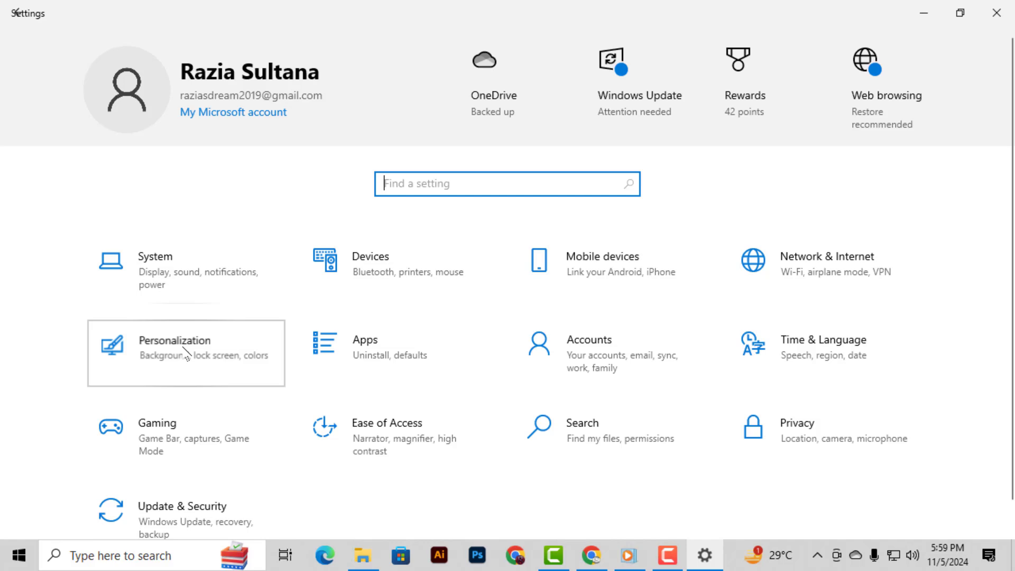
mouse_move(185, 353)
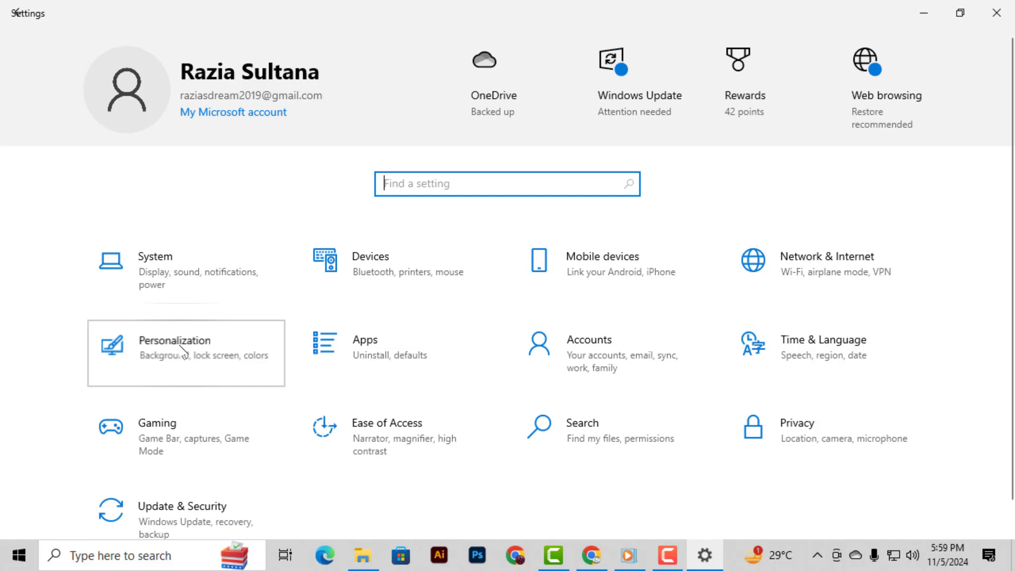
Go to Personalization and show the Themes page with the current Custom theme
left_click(186, 353)
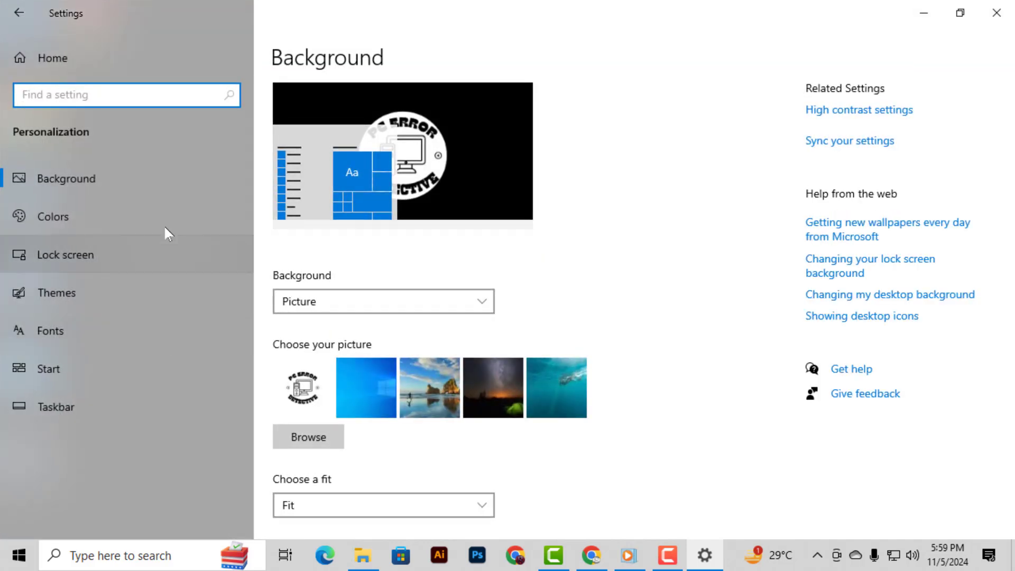
mouse_move(56, 293)
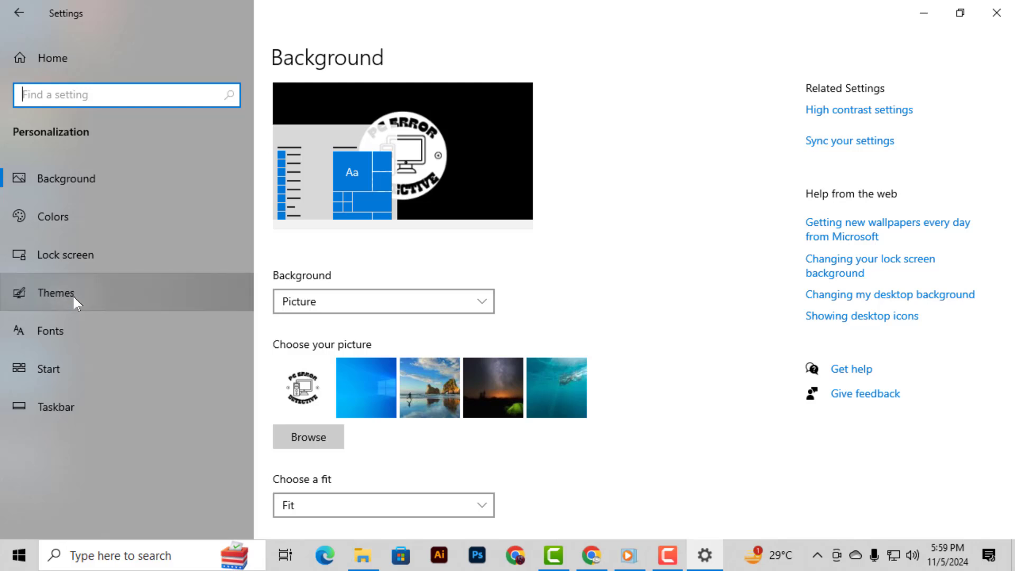
left_click(57, 293)
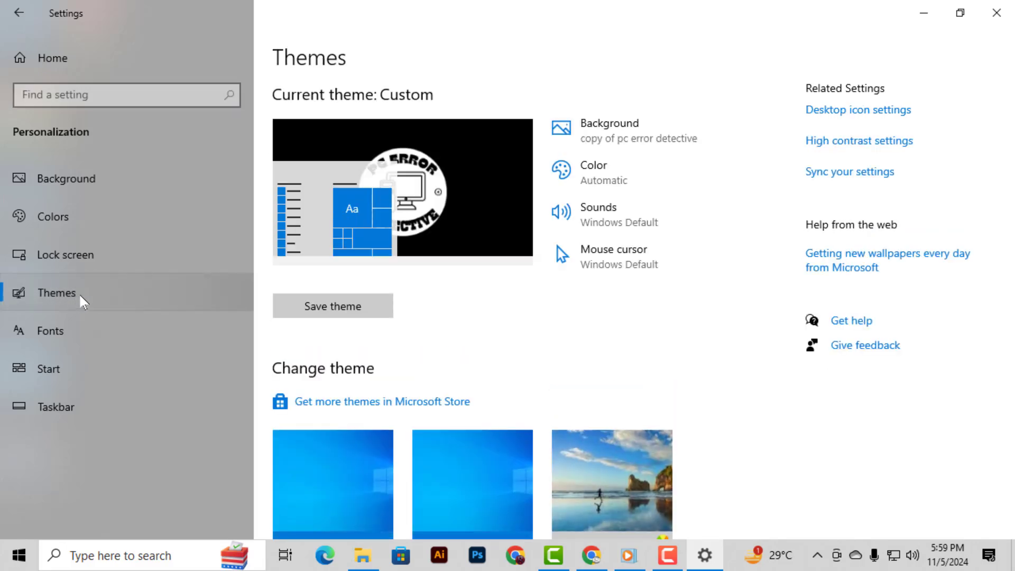
mouse_move(462, 317)
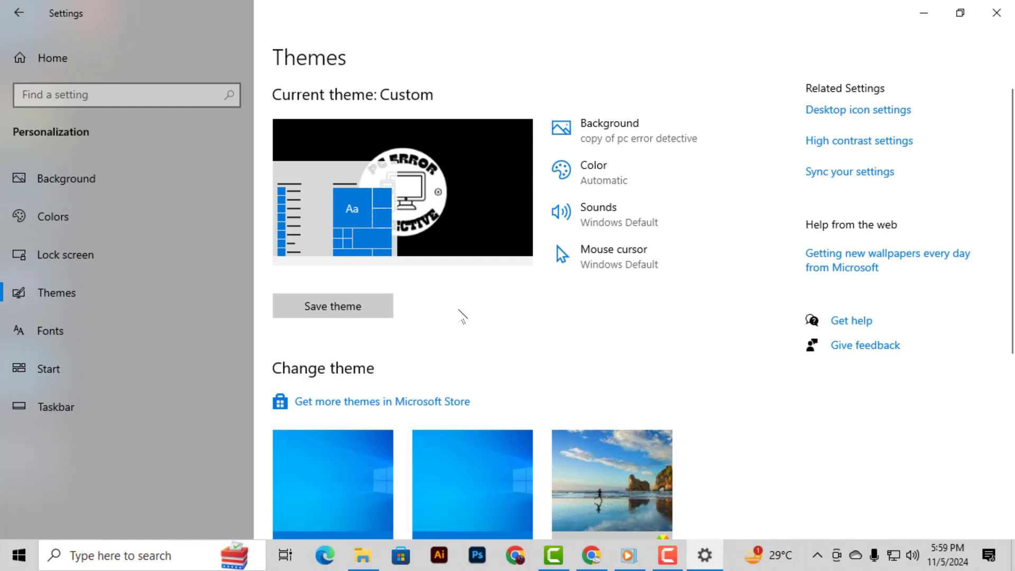
Apply the Windows 10 beach theme from the Change theme thumbnails
scroll("down", 3)
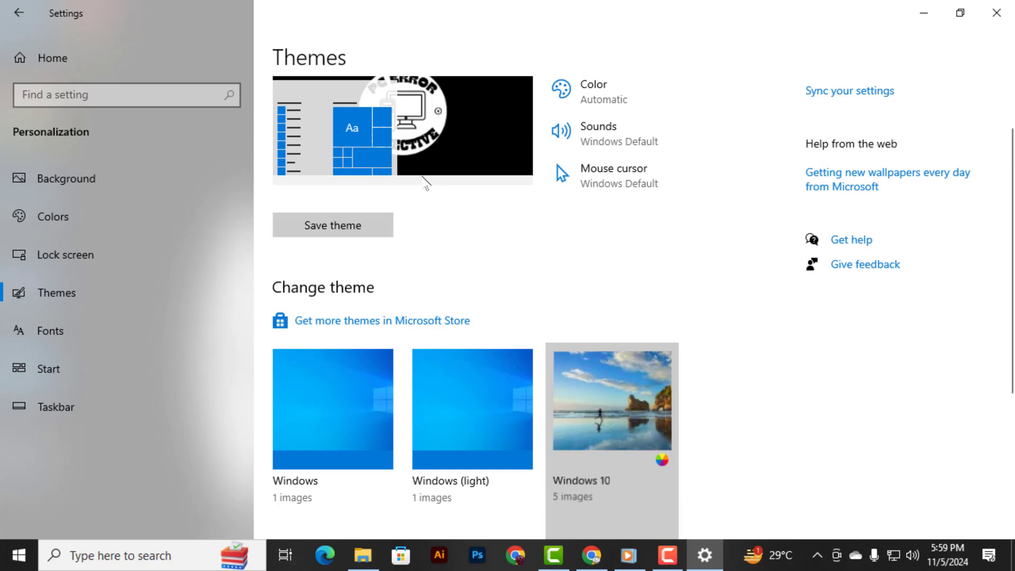
left_click(611, 409)
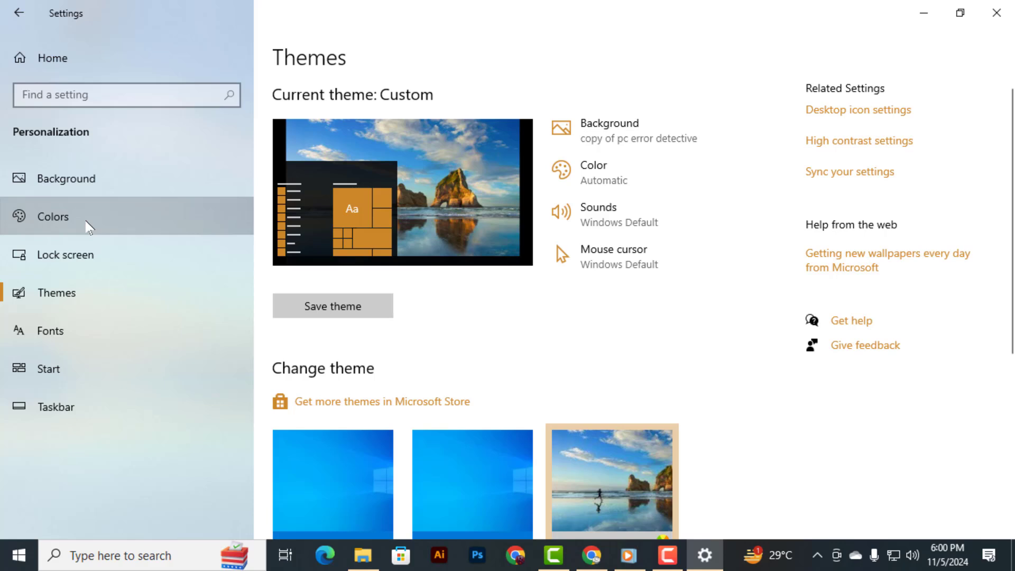
Set the colour mode to Dark in Colors, then close Settings to reveal the beach desktop
left_click(52, 216)
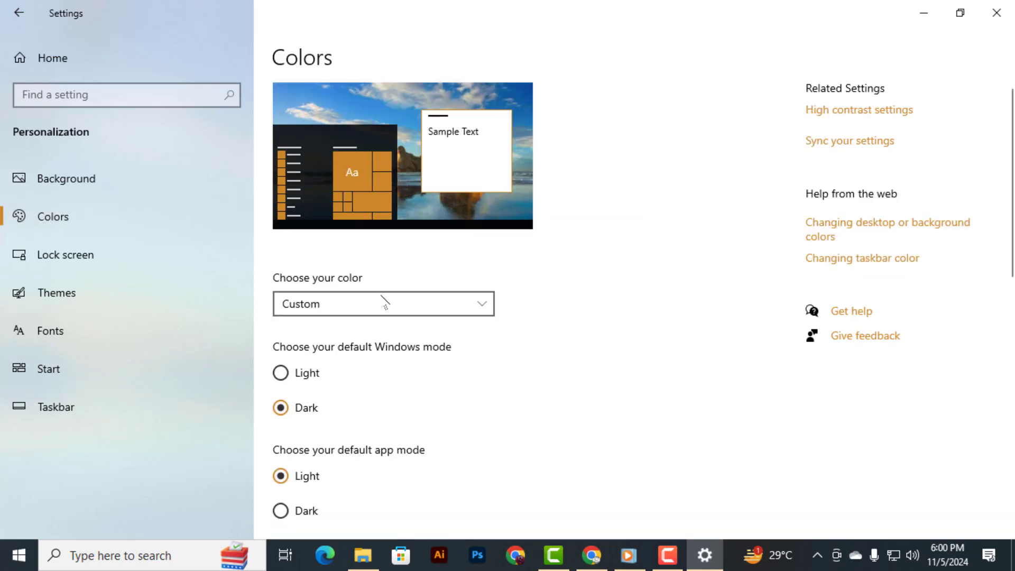
left_click(383, 304)
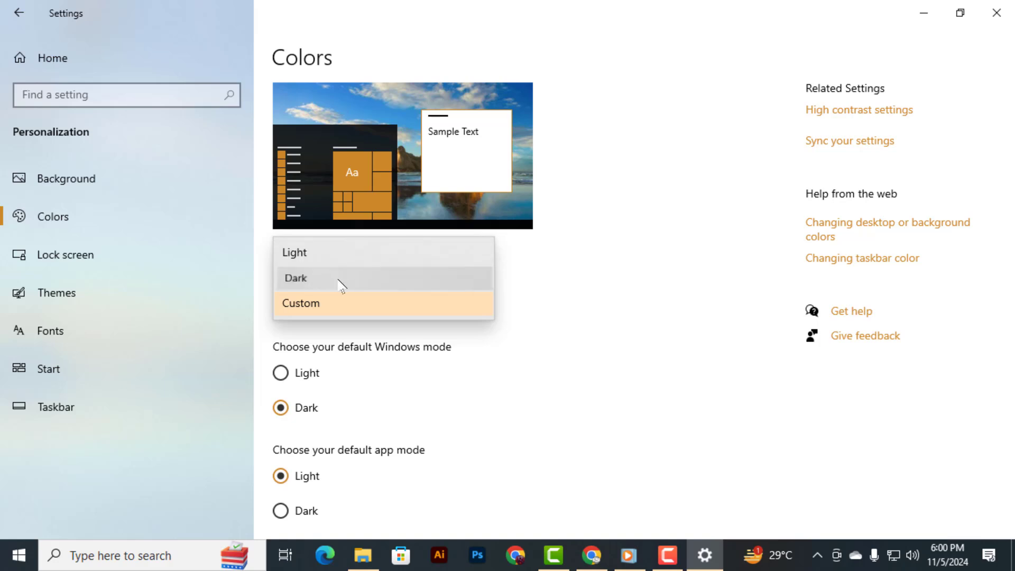
mouse_move(316, 293)
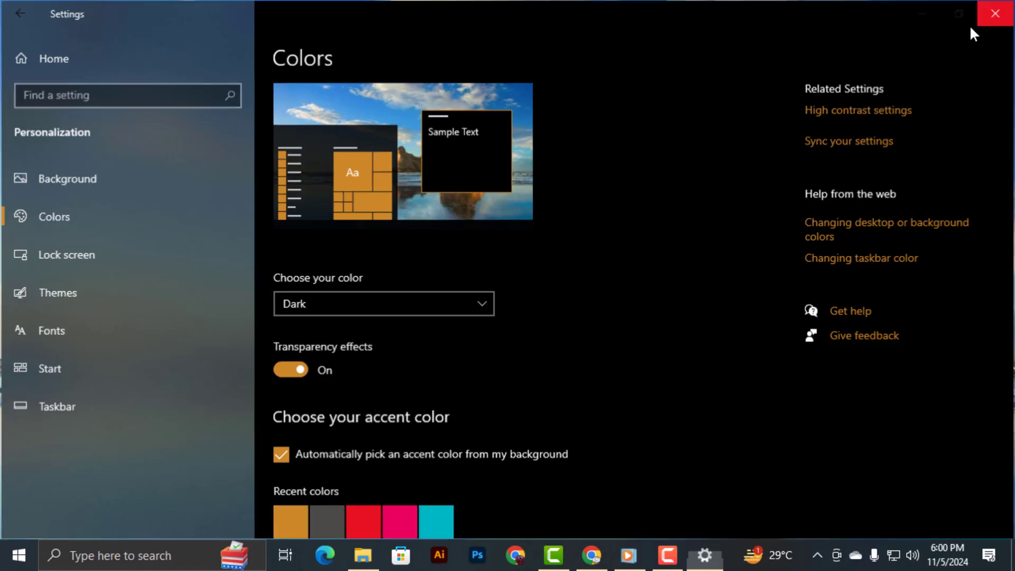
left_click(996, 13)
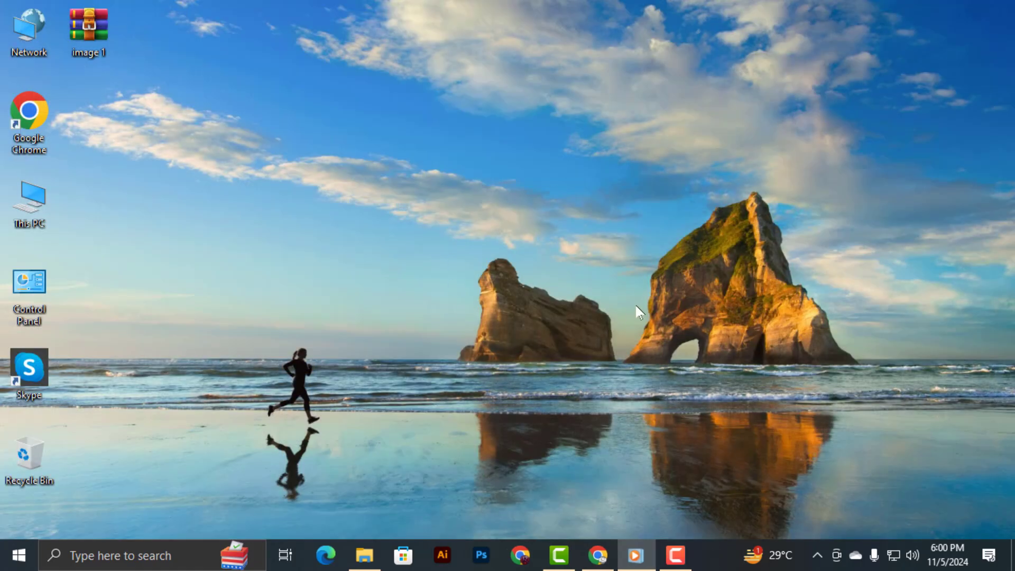